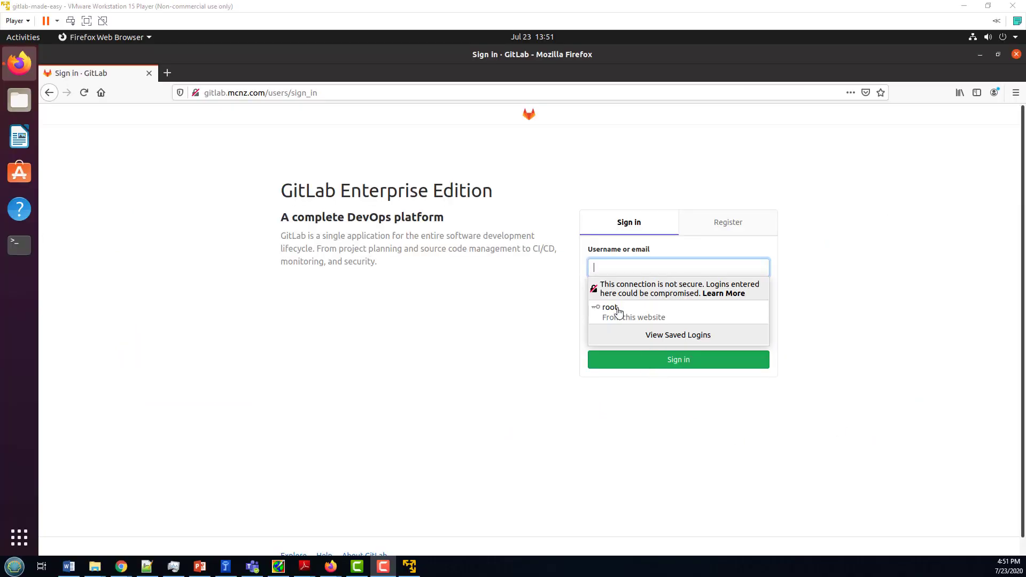
Step: Sign in as root using the saved login to reach the projects dashboard
left_click(609, 308)
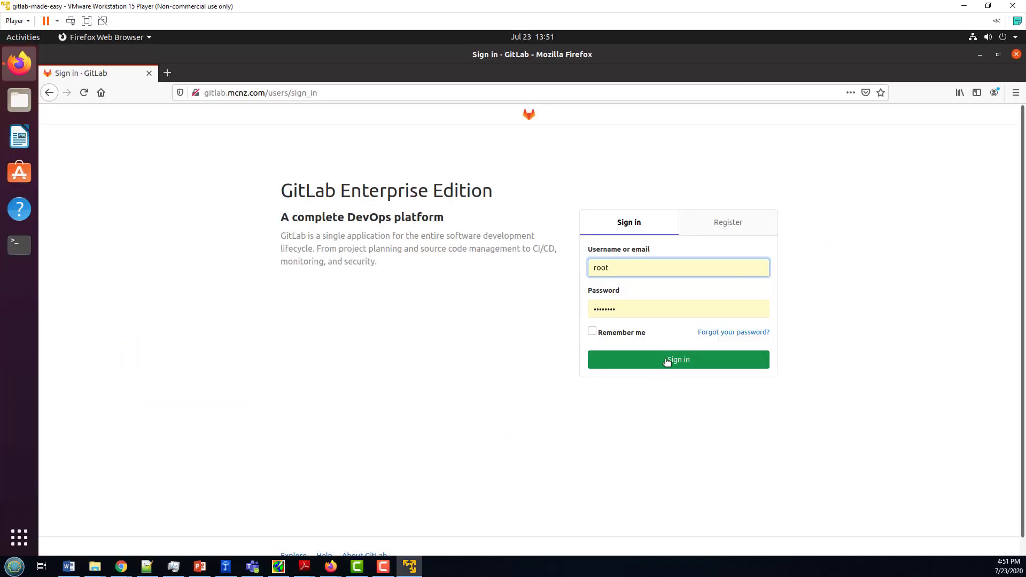
left_click(667, 359)
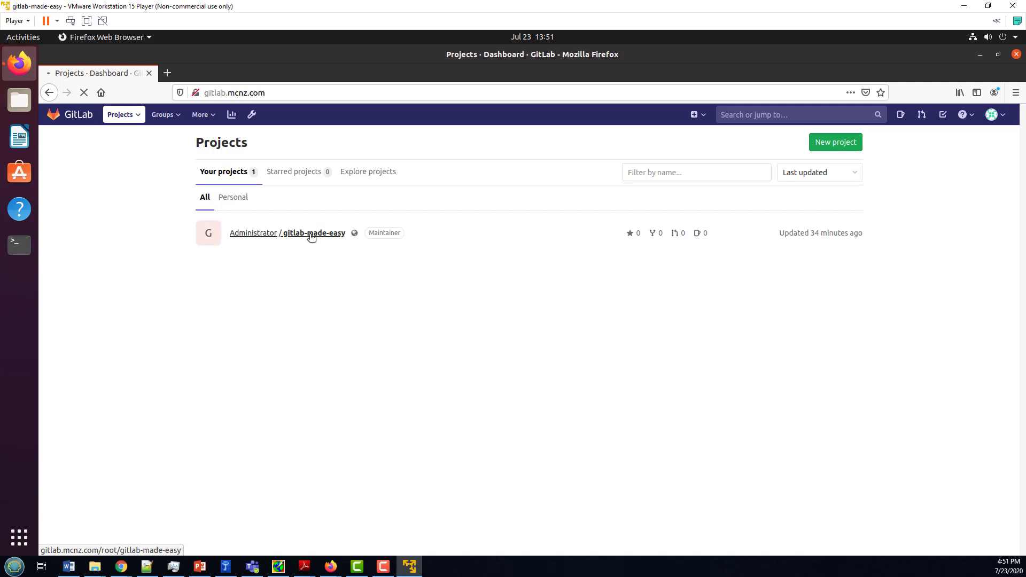
Step: Enter gitlab-made-easy, review its branches and show the release branch's files
left_click(314, 233)
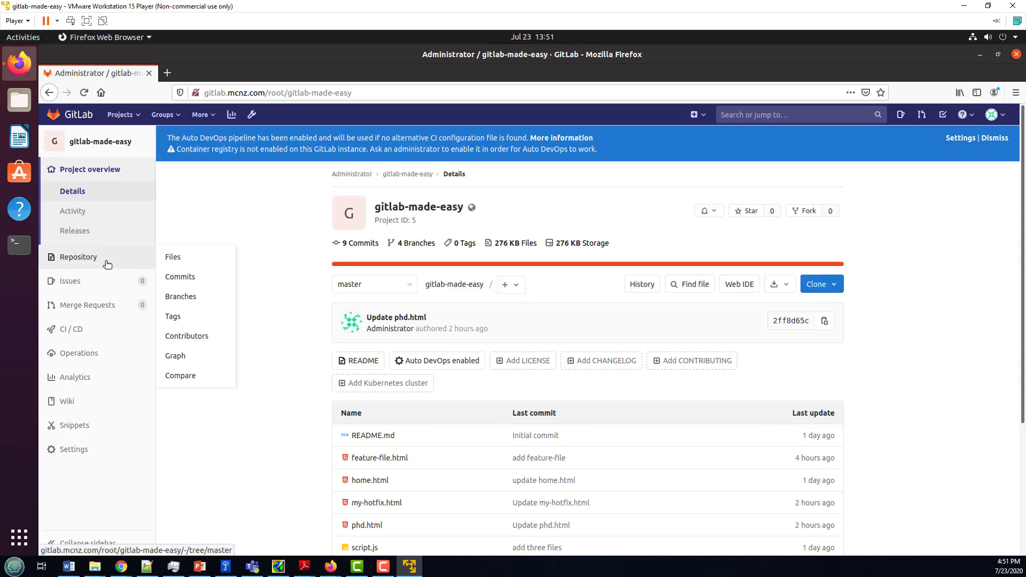
left_click(181, 297)
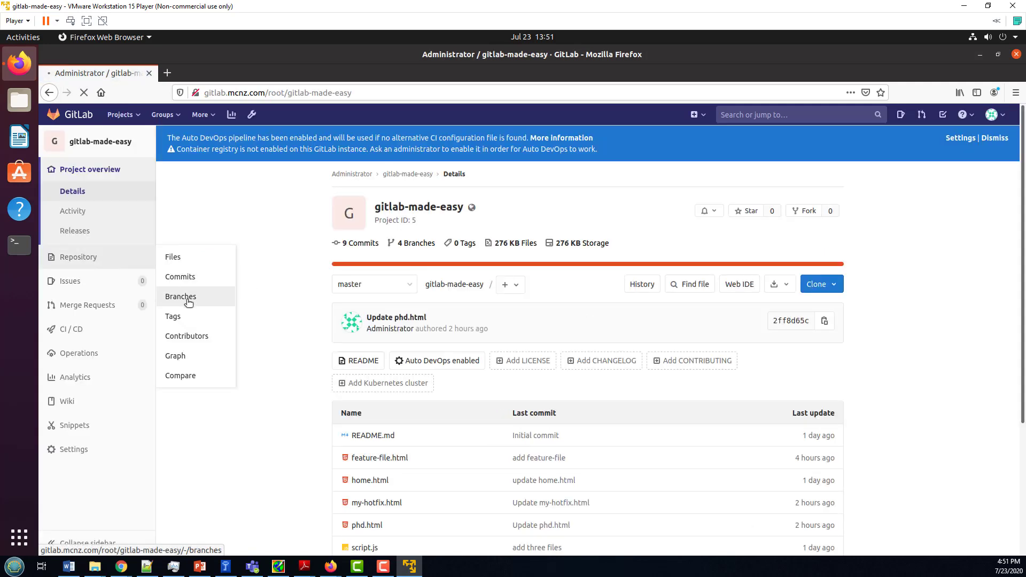
left_click(181, 297)
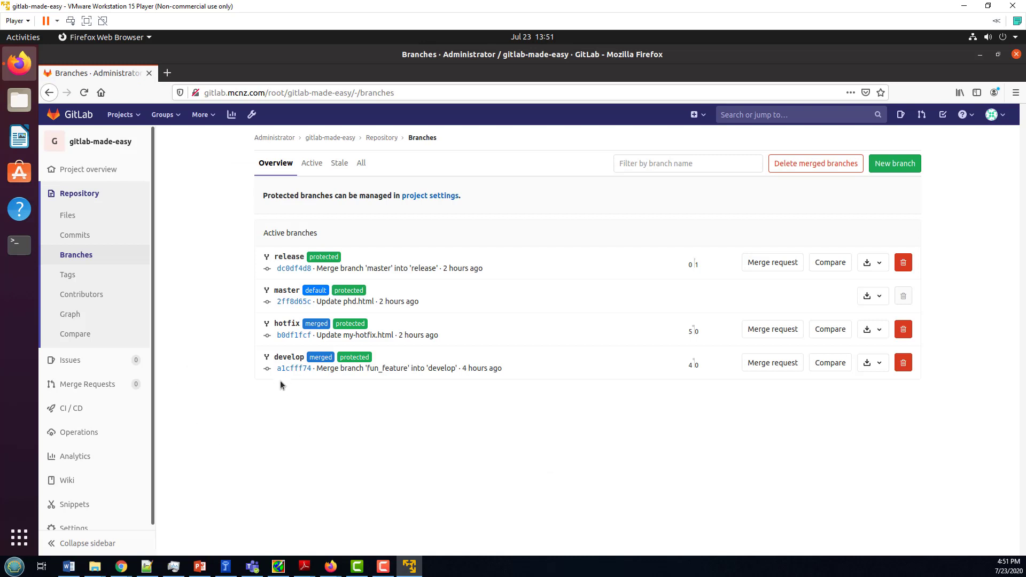
mouse_move(295, 334)
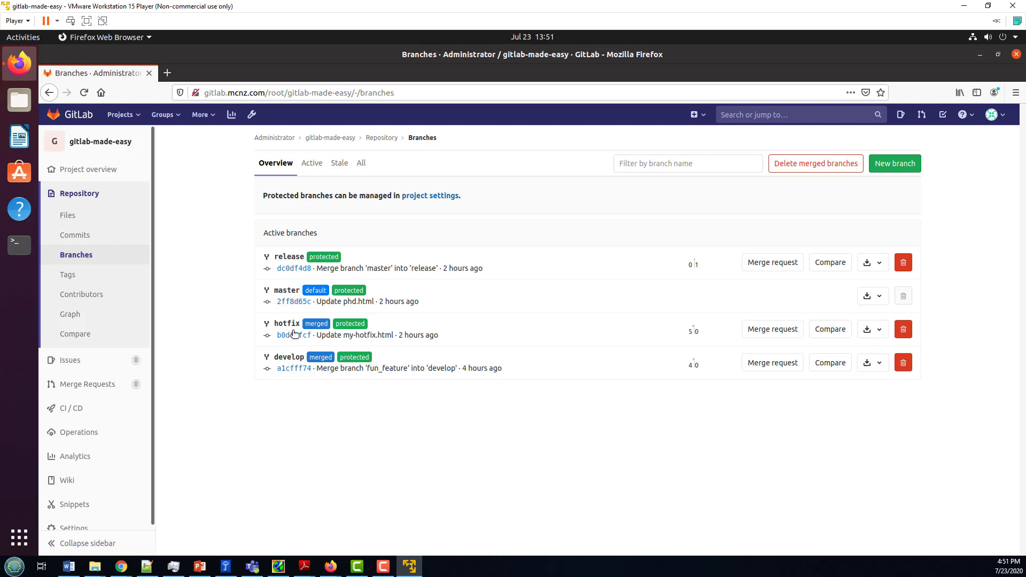
mouse_move(289, 269)
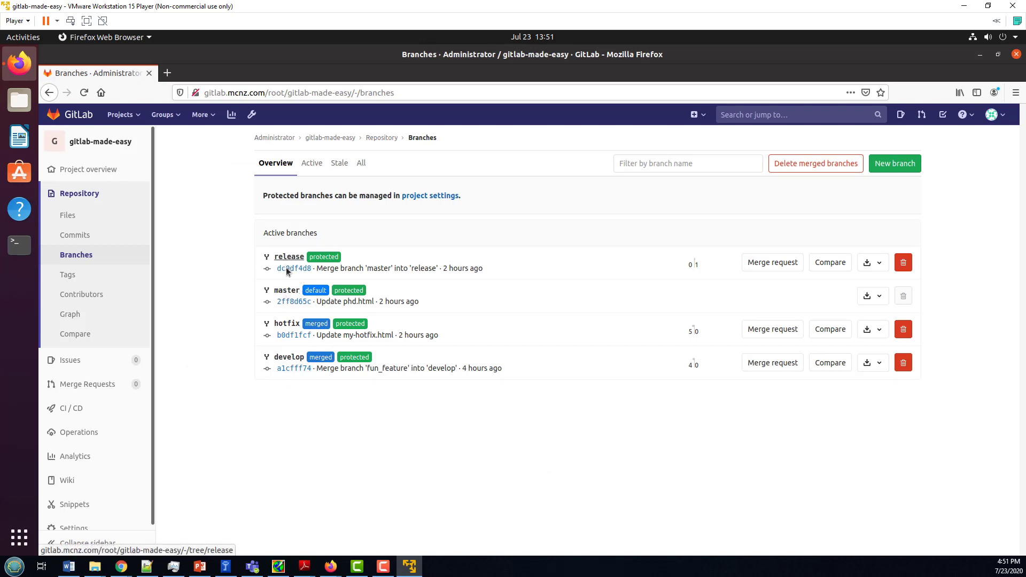
mouse_move(290, 357)
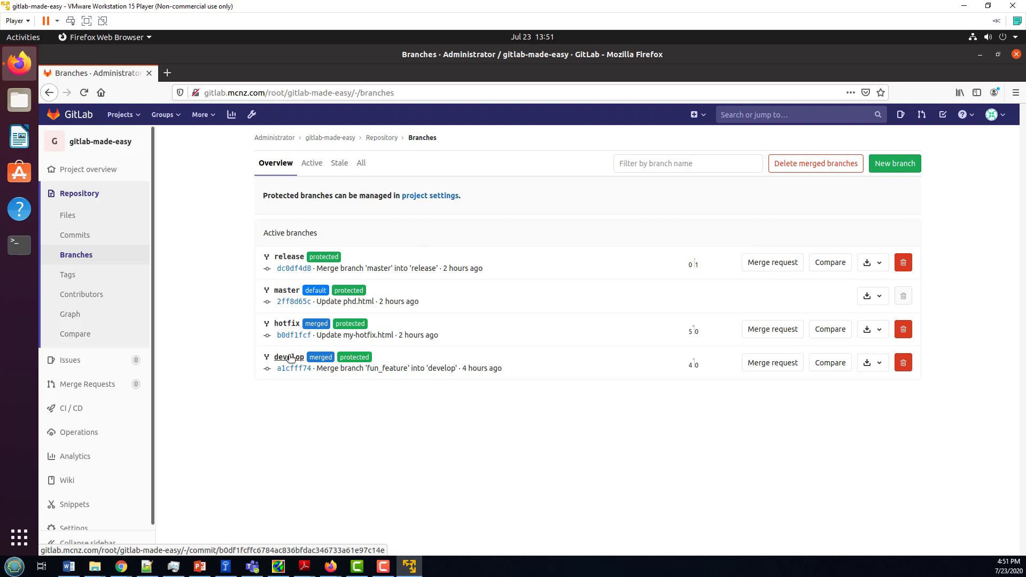
mouse_move(404, 358)
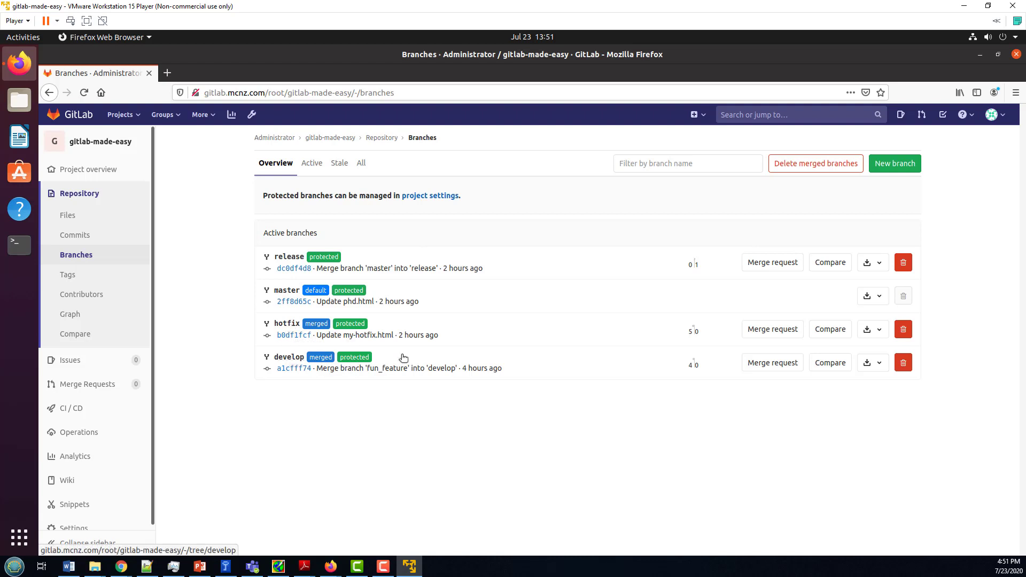
mouse_move(314, 404)
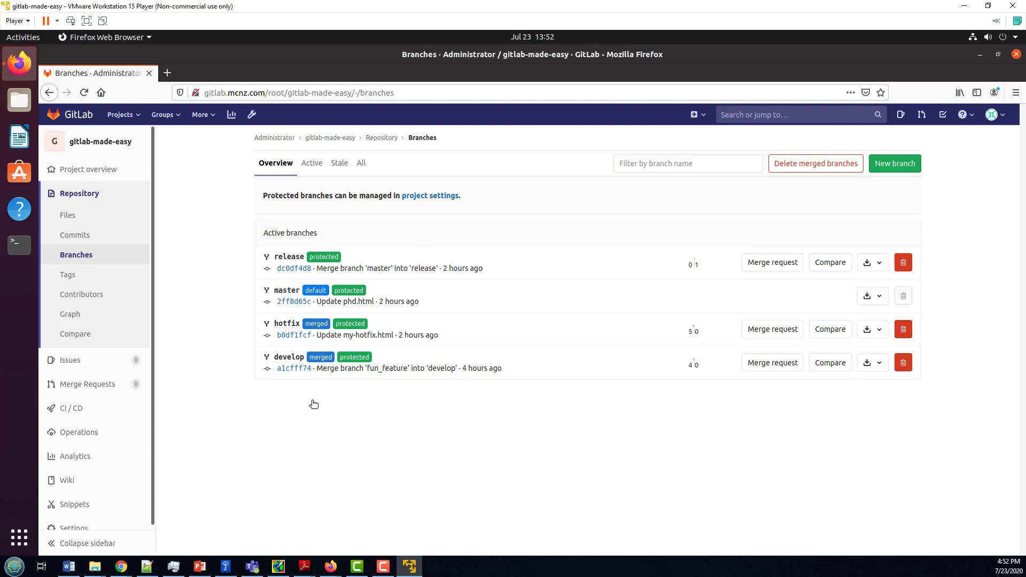
mouse_move(335, 429)
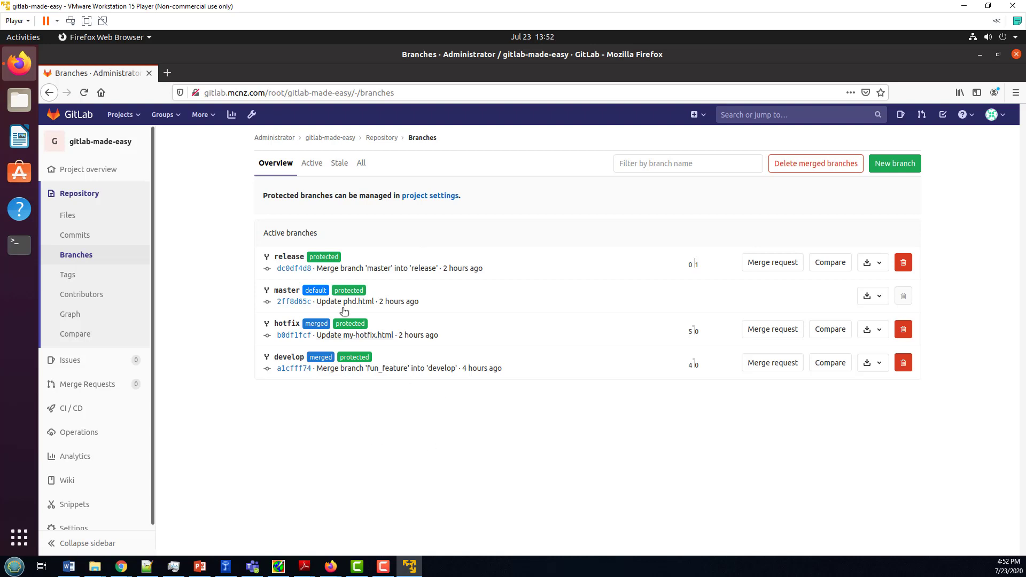
left_click(289, 257)
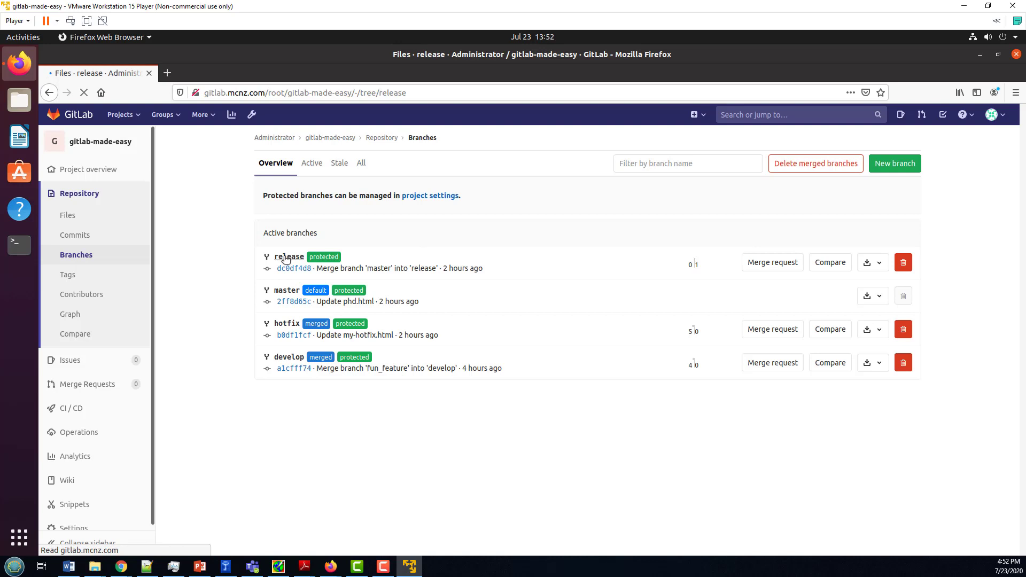
left_click(289, 256)
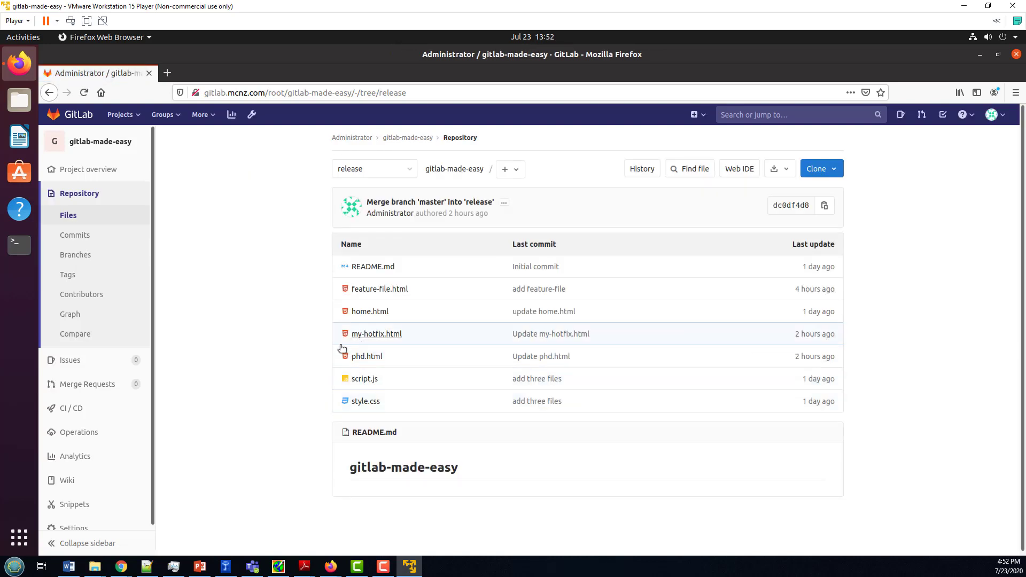
mouse_move(80, 279)
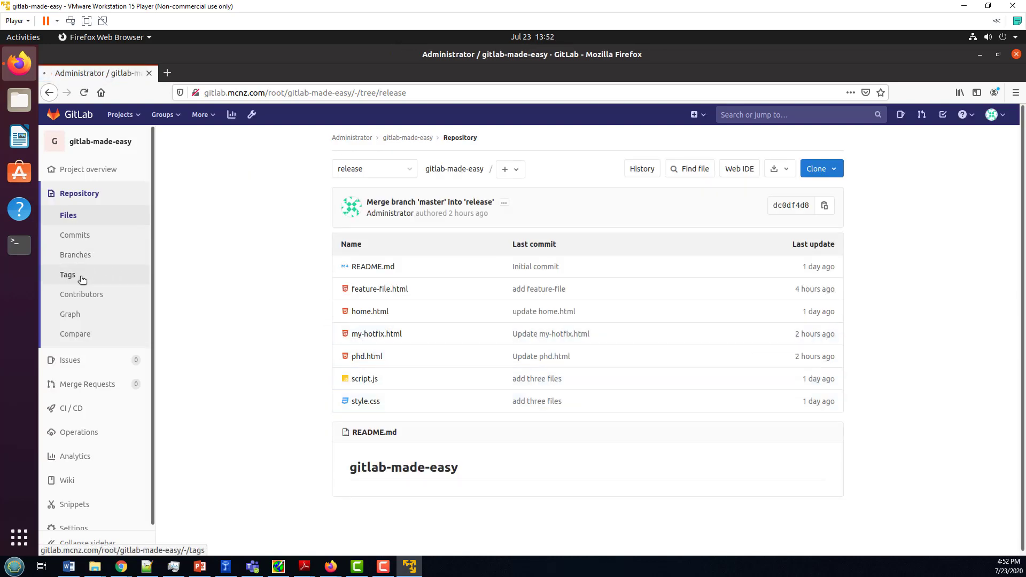
Step: Begin a new tag for the project with its source set to the release branch
left_click(68, 275)
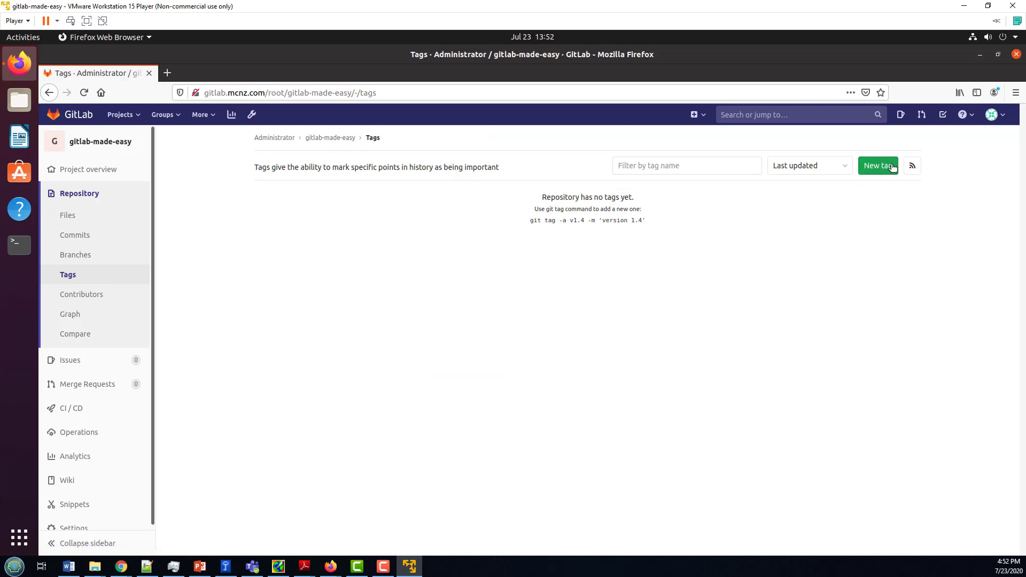
left_click(878, 166)
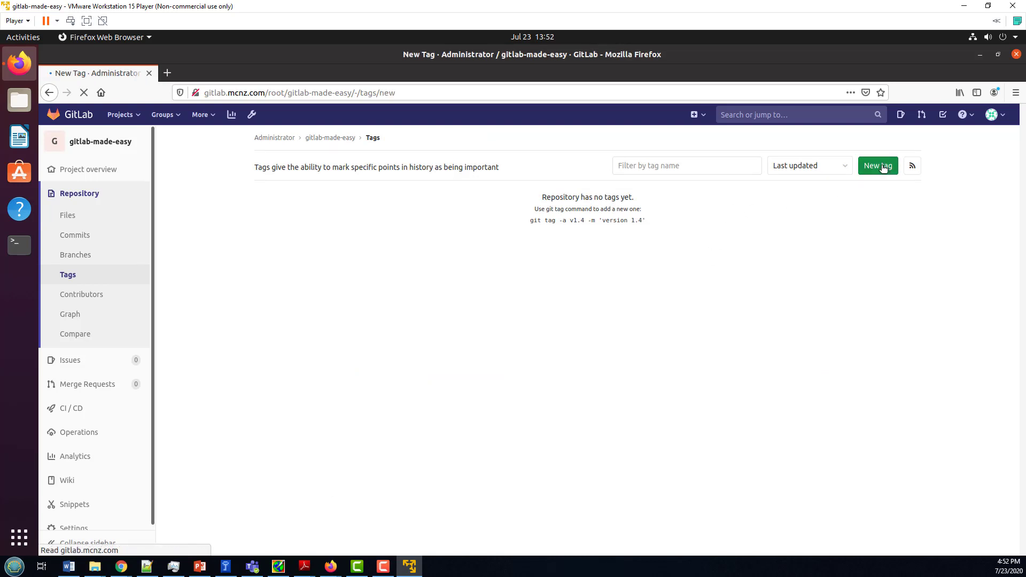
left_click(877, 165)
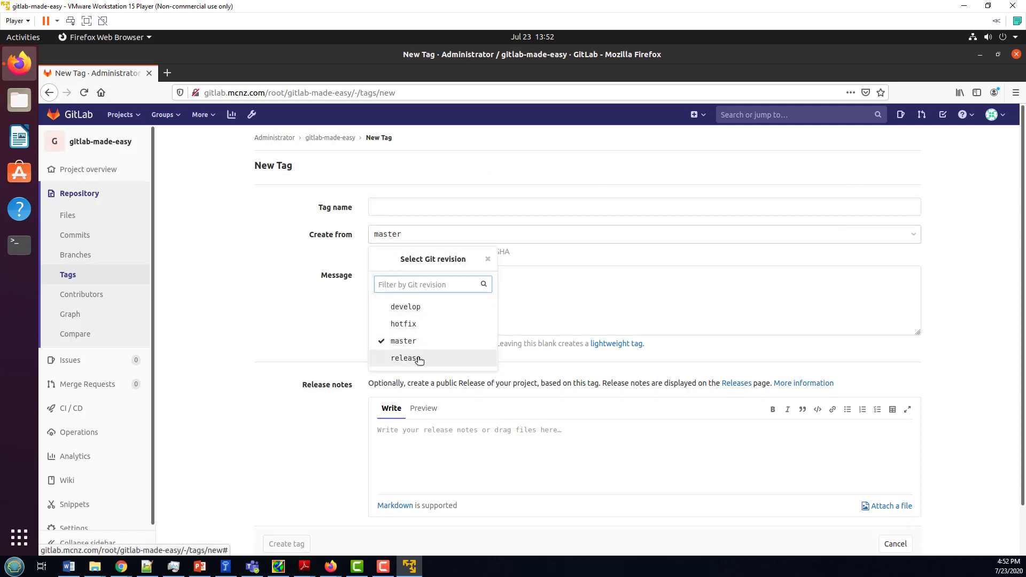
left_click(405, 358)
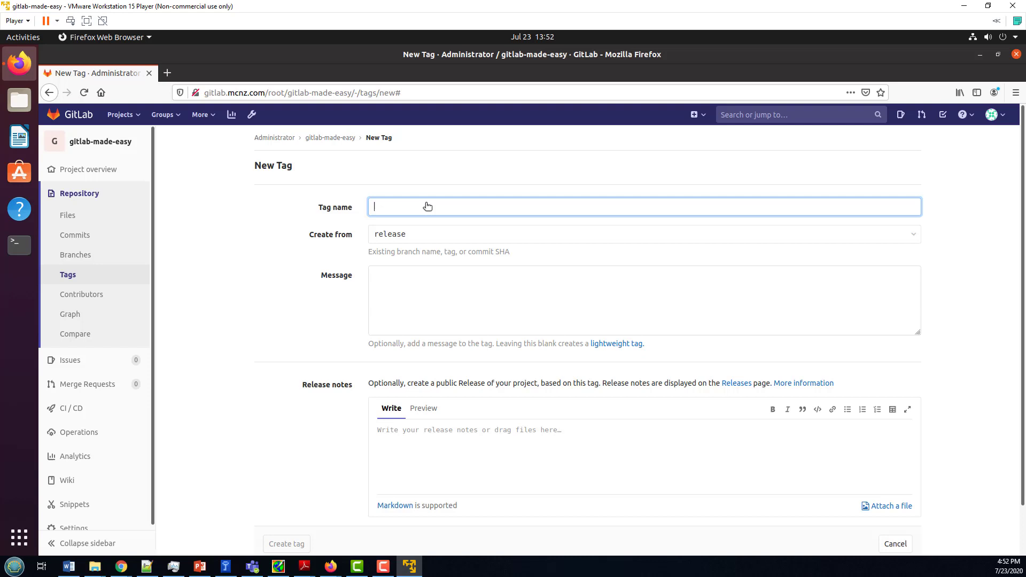
Step: Name the tag 1.0.0-rc.1 and write its message about Gitlab examples
type("1.0.0-rc.1")
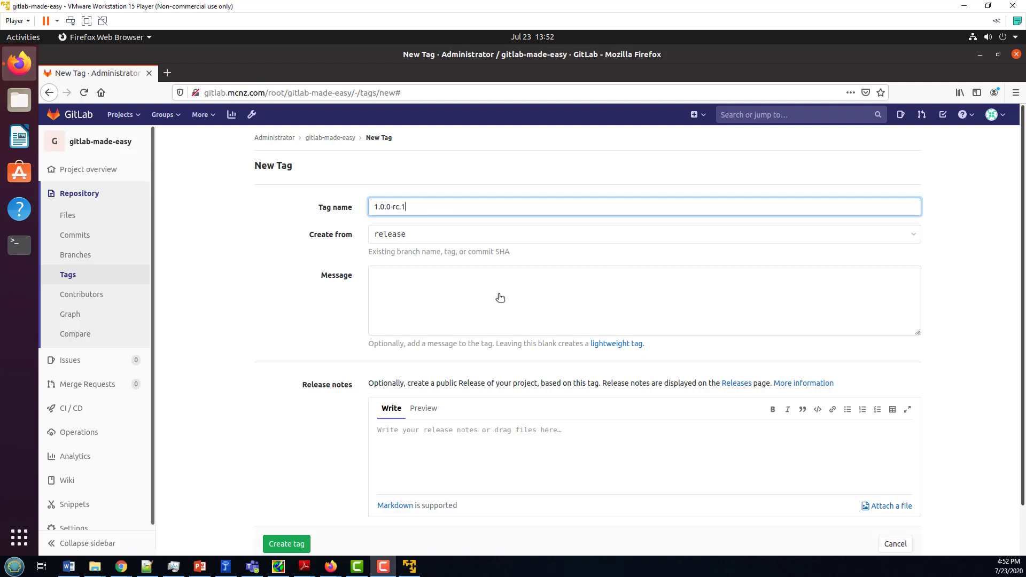
left_click(542, 295)
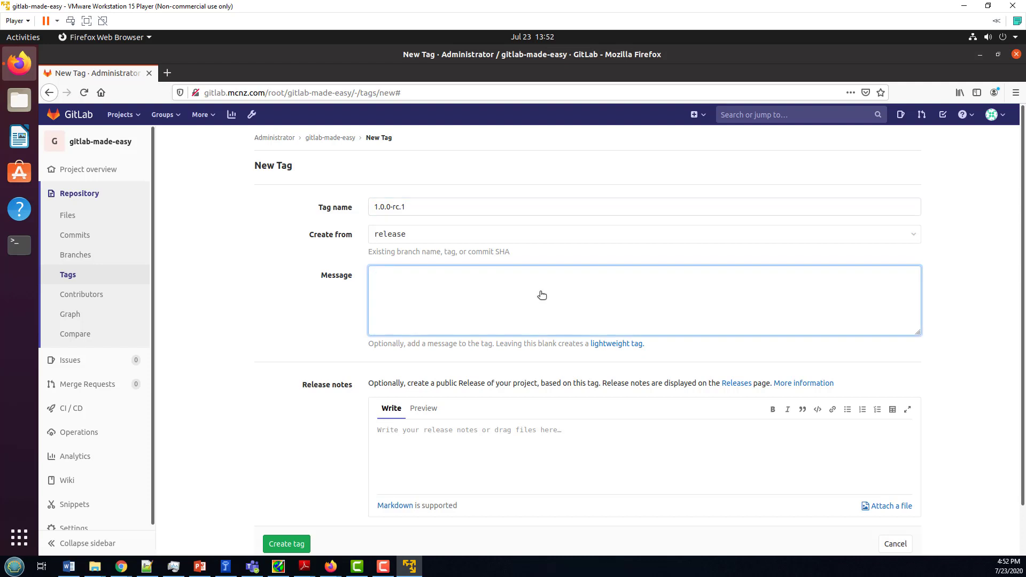
type("Git and GitL")
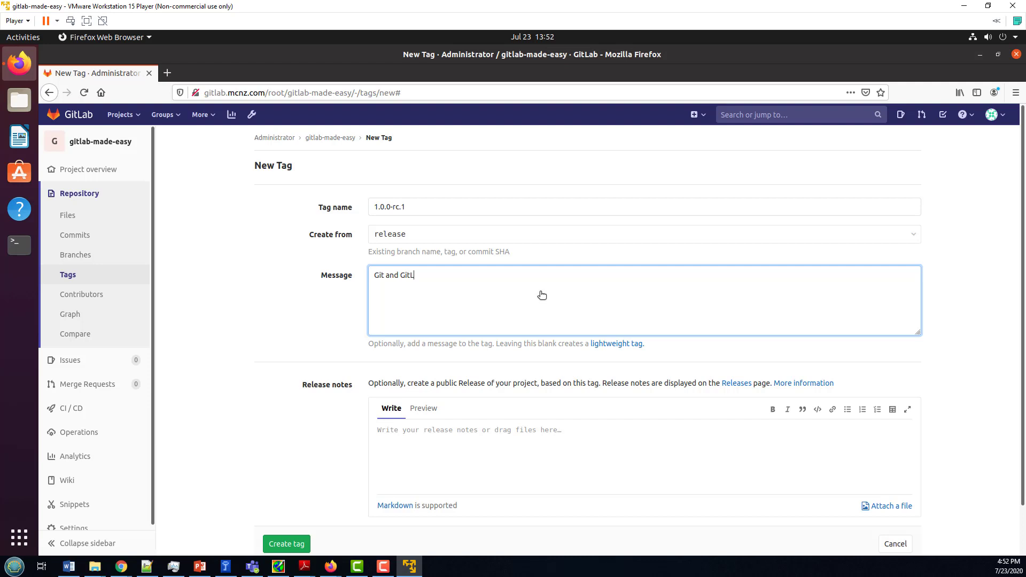
type("ab examples")
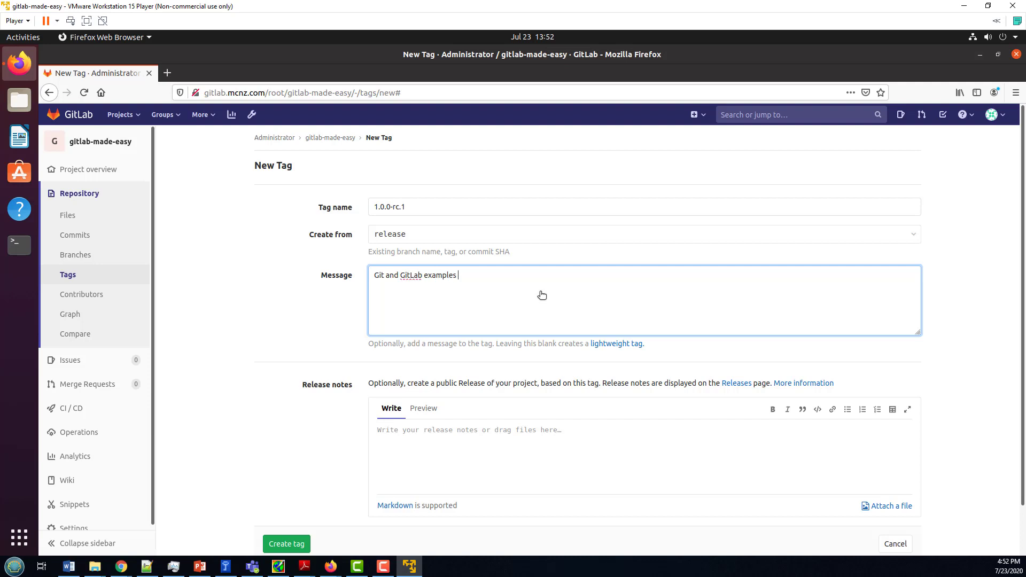
type("comple")
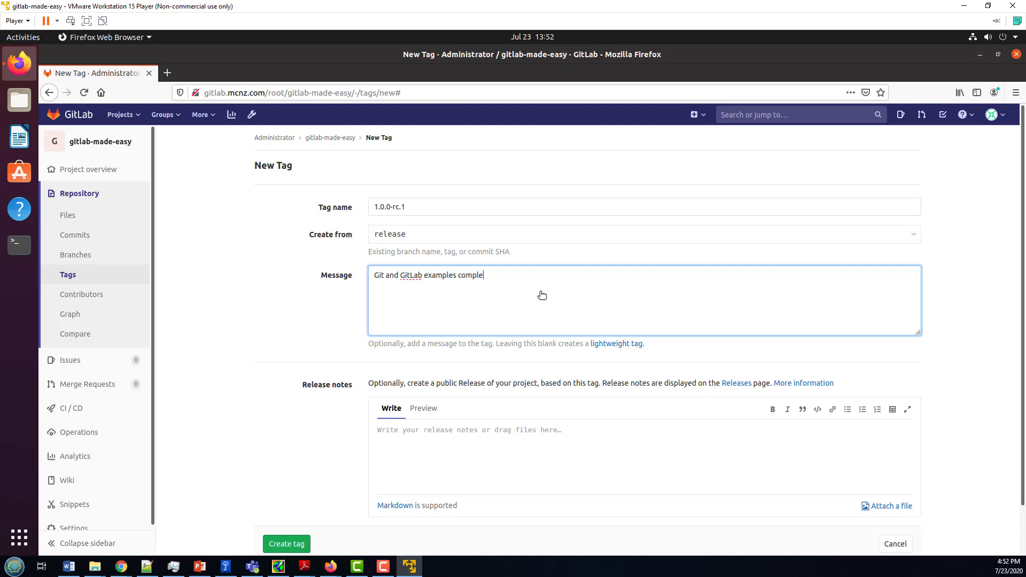
key("BackSpace")
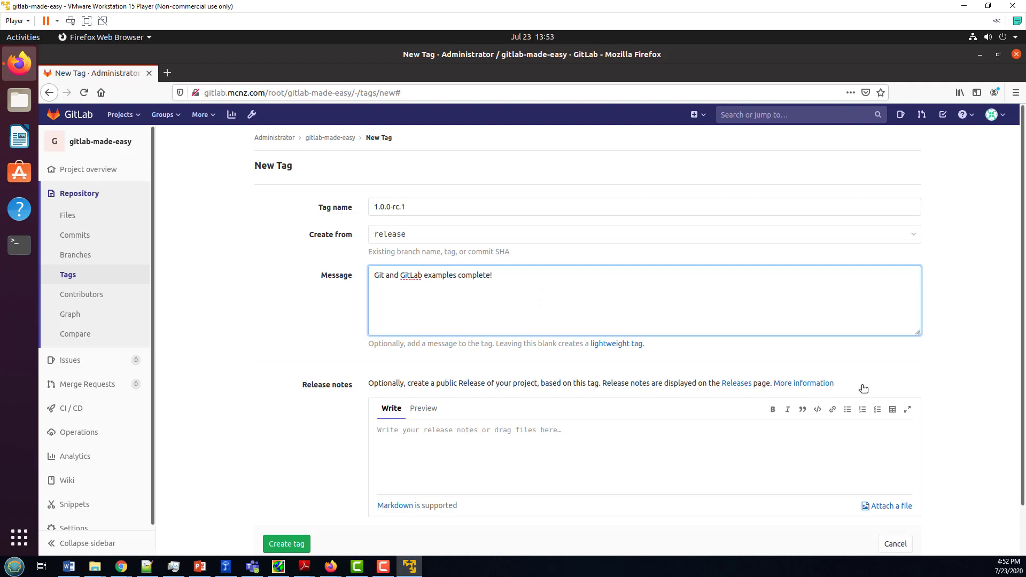
Step: Add the release notes 'First release went well.' and create the tag
type("First")
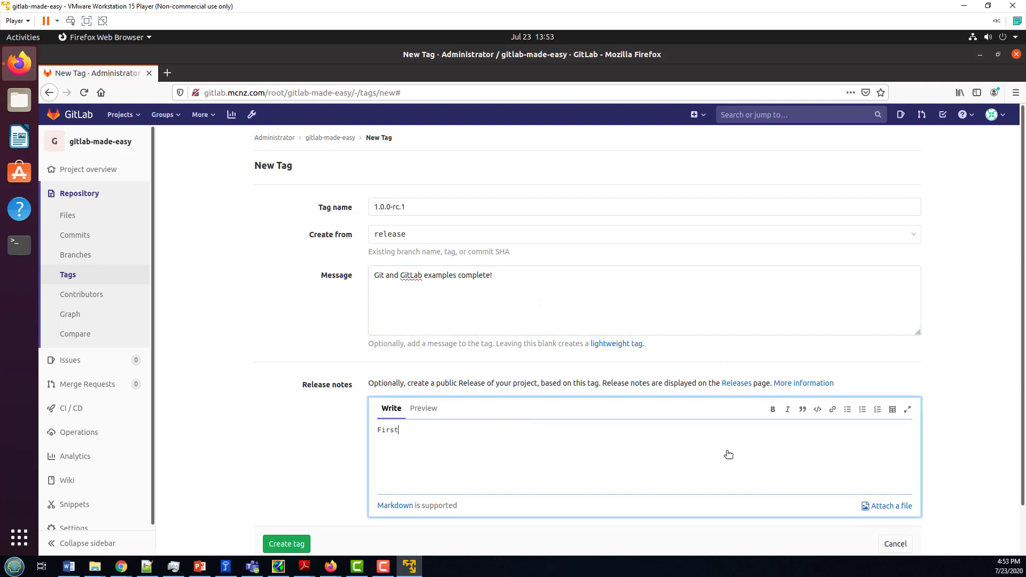
type("release went well.")
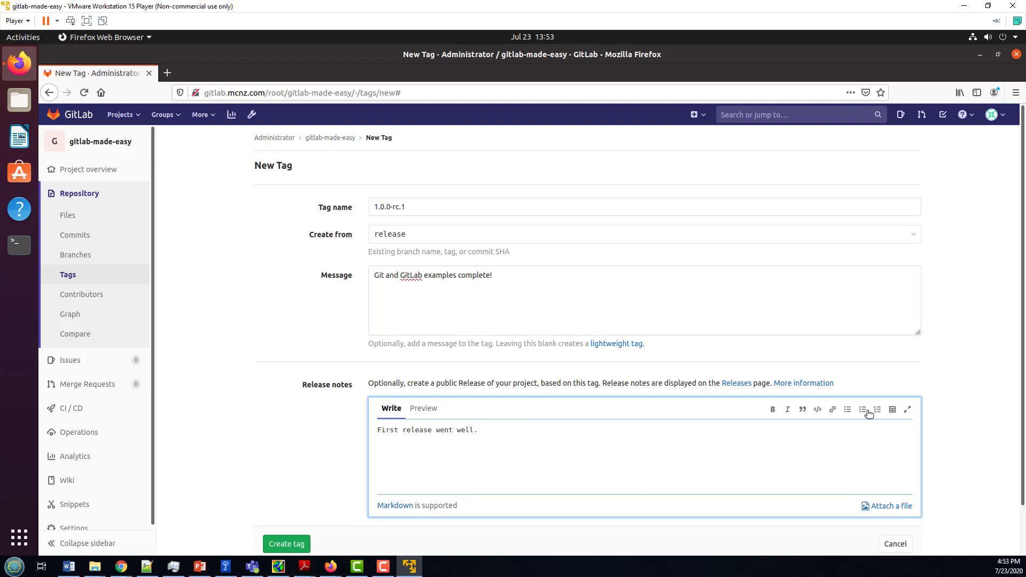
scroll("down", 3)
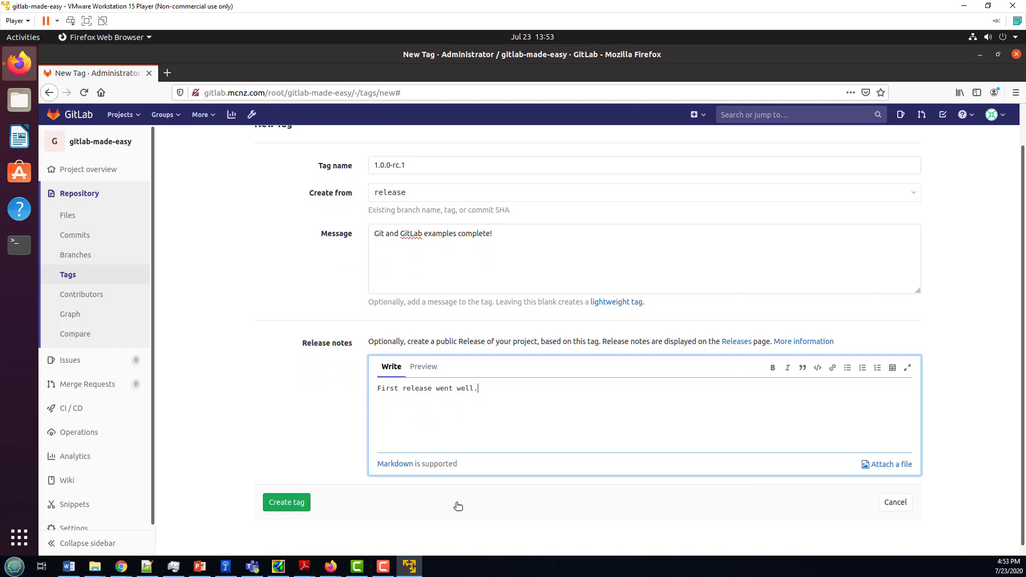
left_click(286, 502)
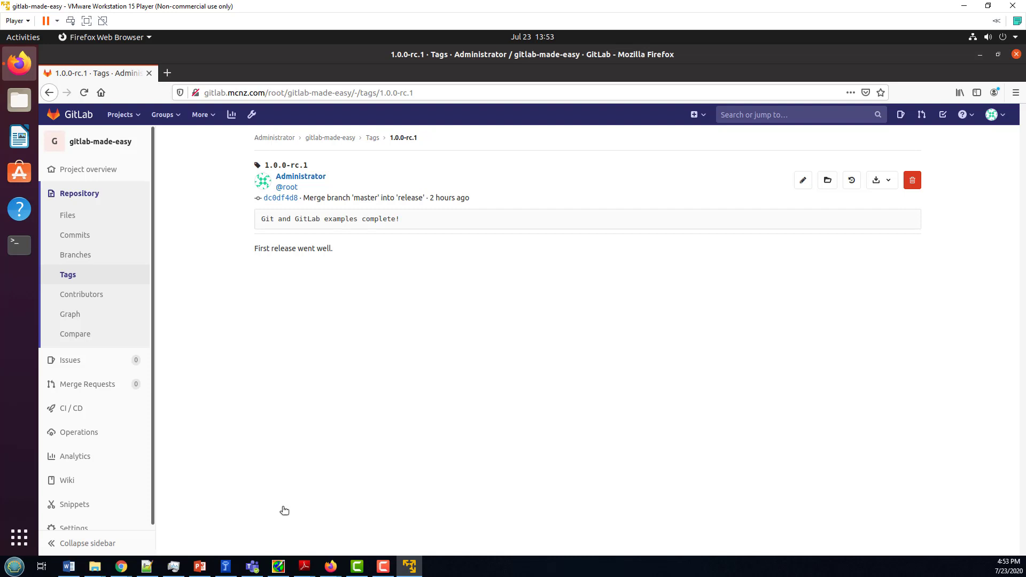
mouse_move(283, 462)
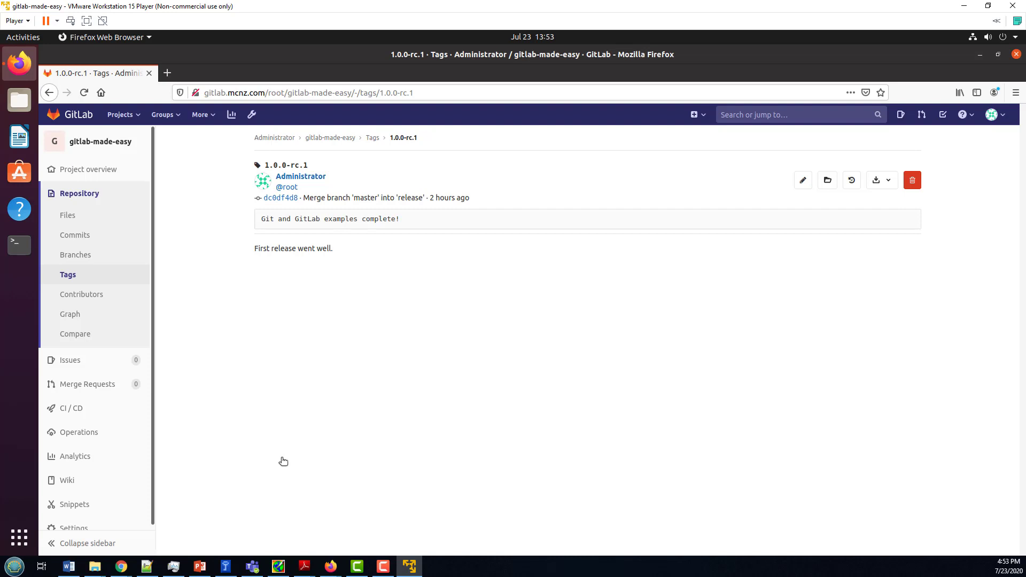
mouse_move(280, 201)
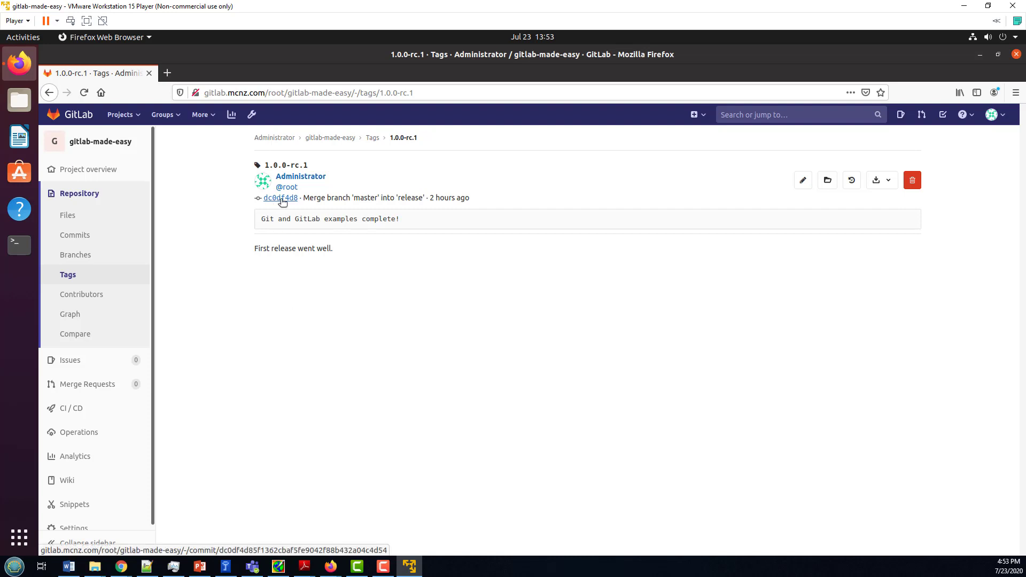
Step: View the tagged merge commit dc0df4d8 and its three changed files
left_click(280, 197)
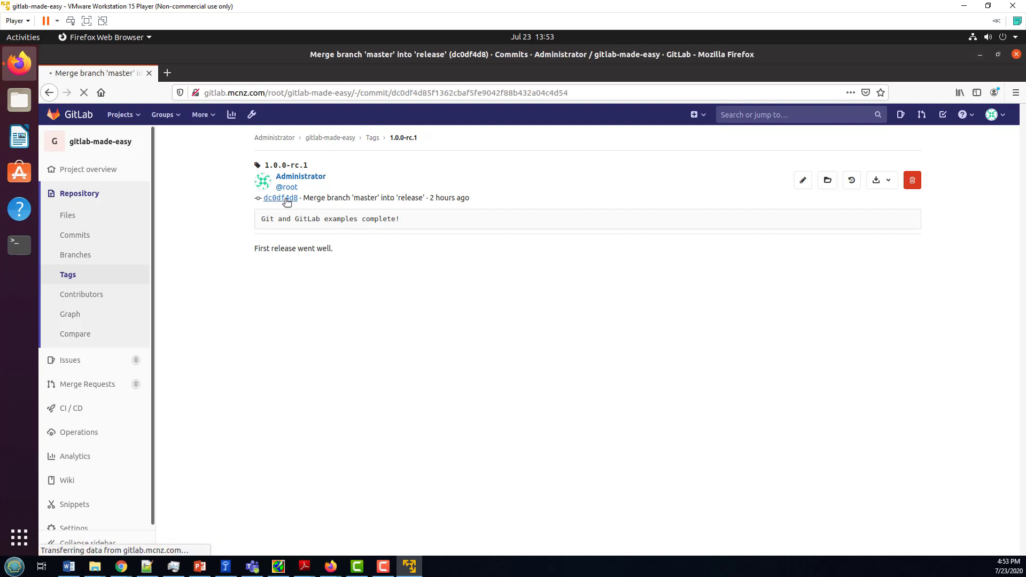
left_click(280, 198)
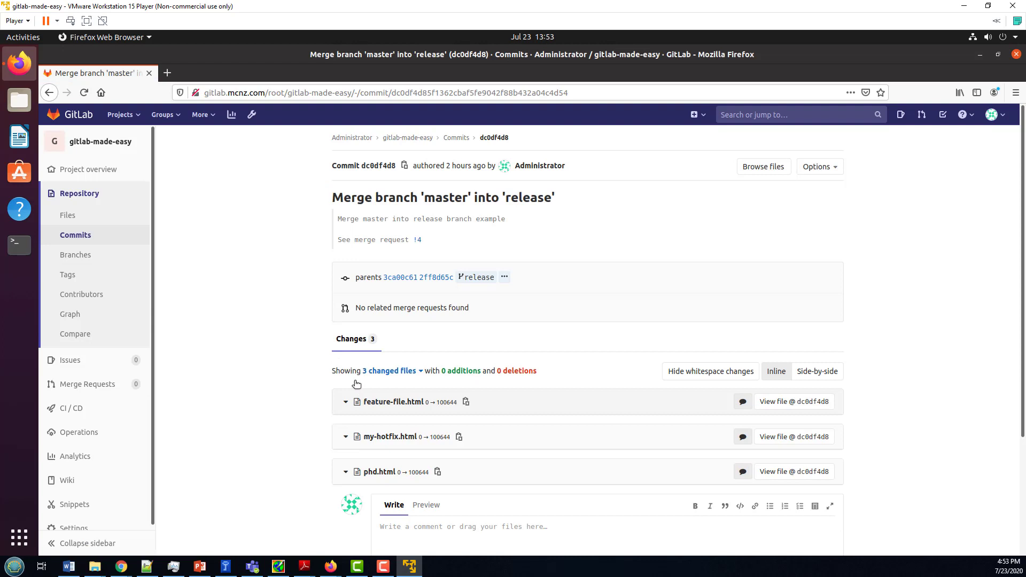
mouse_move(411, 359)
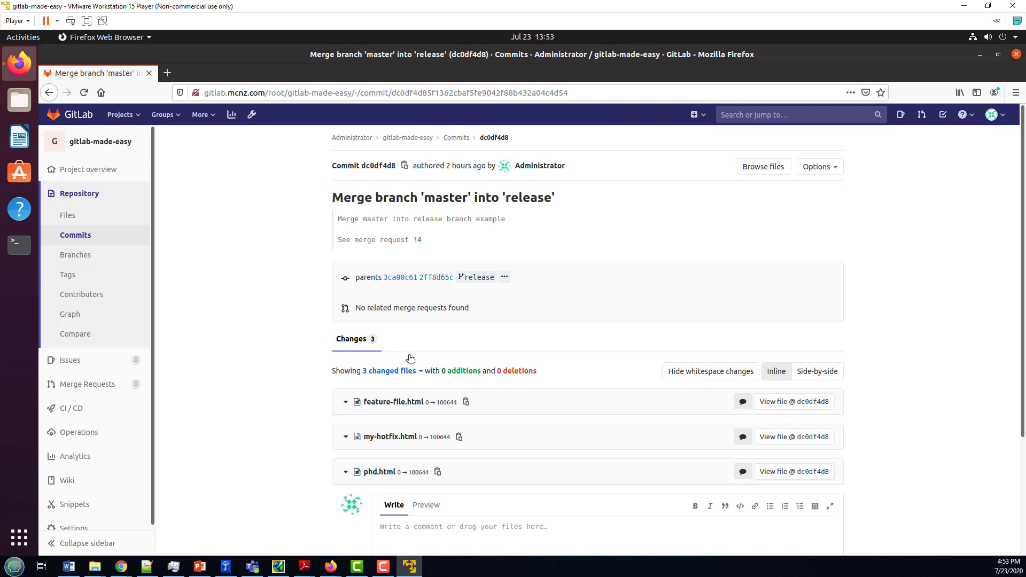
mouse_move(400, 283)
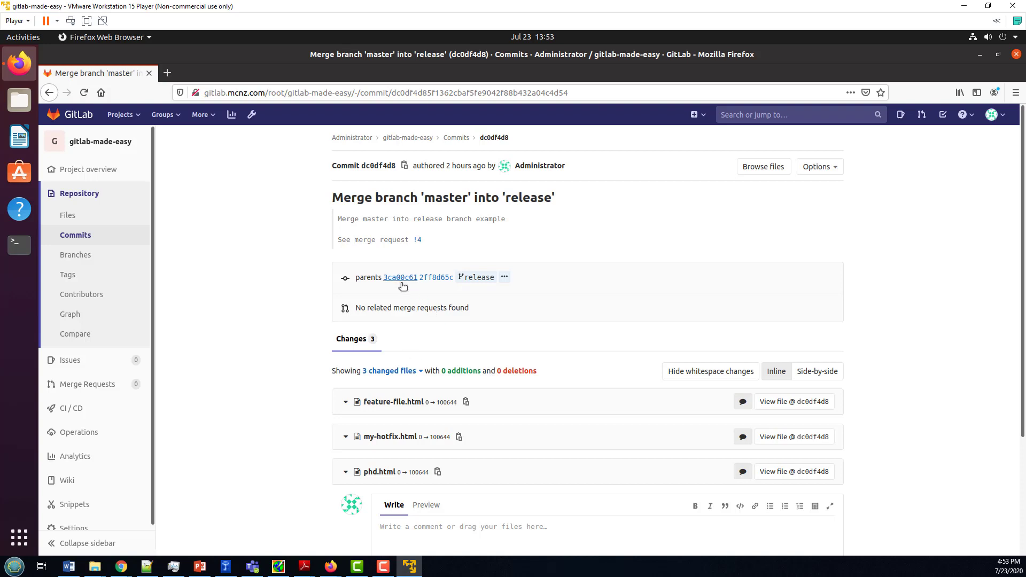
scroll("down", 3)
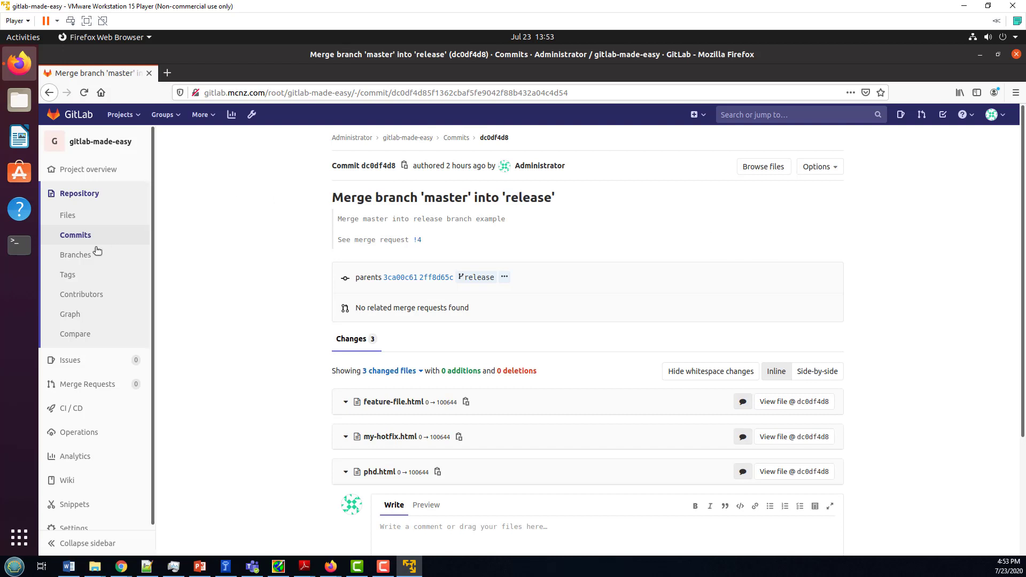
Step: Show the release branch's commit history and select its latest commit hash dc0df4d8
left_click(76, 254)
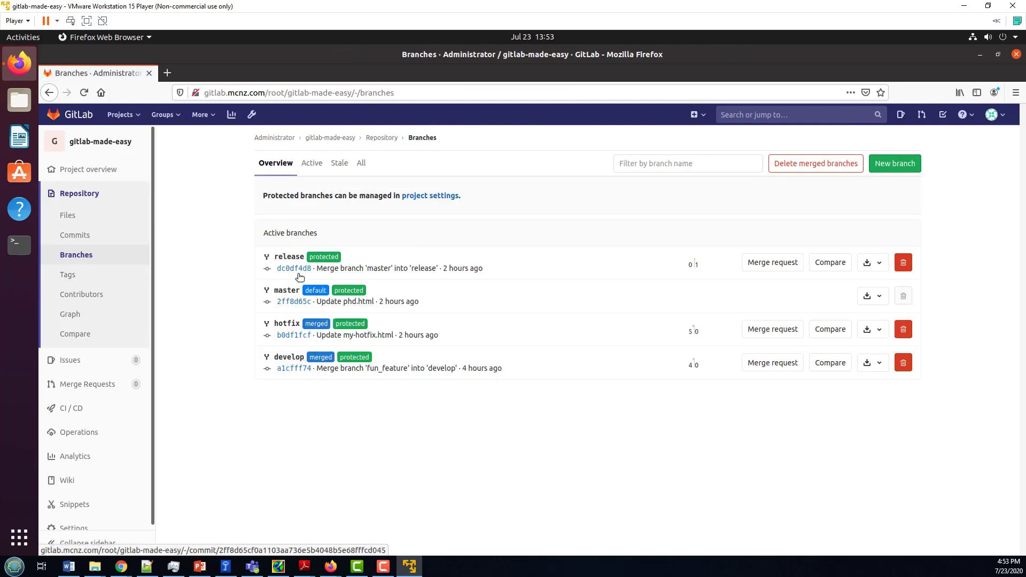
left_click(288, 257)
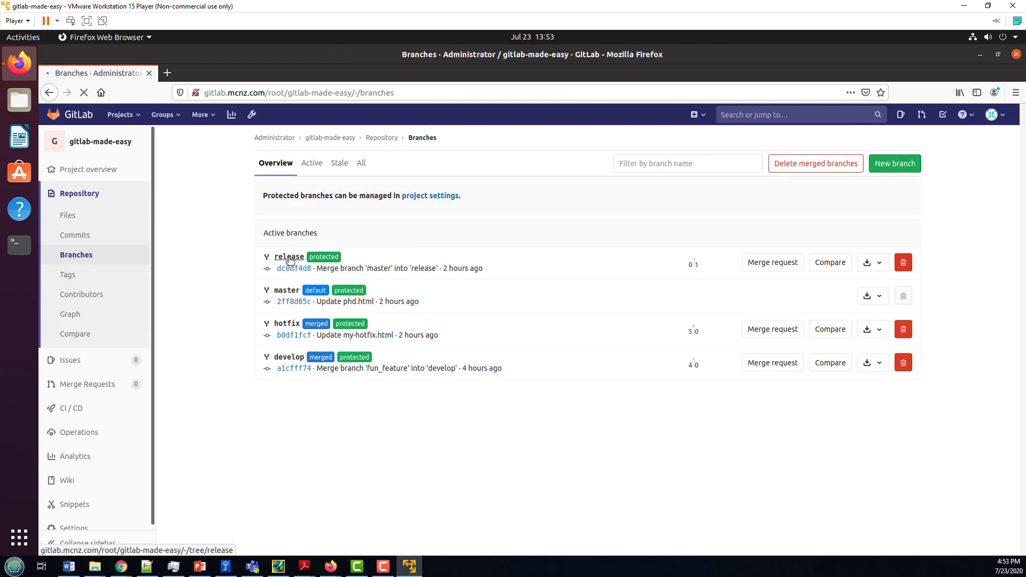
left_click(289, 256)
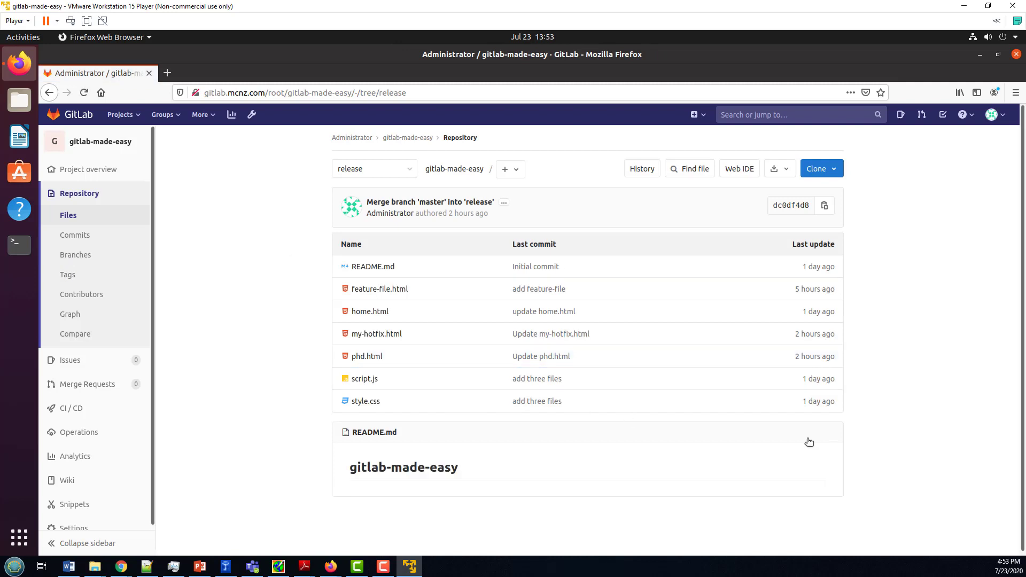
left_click(642, 169)
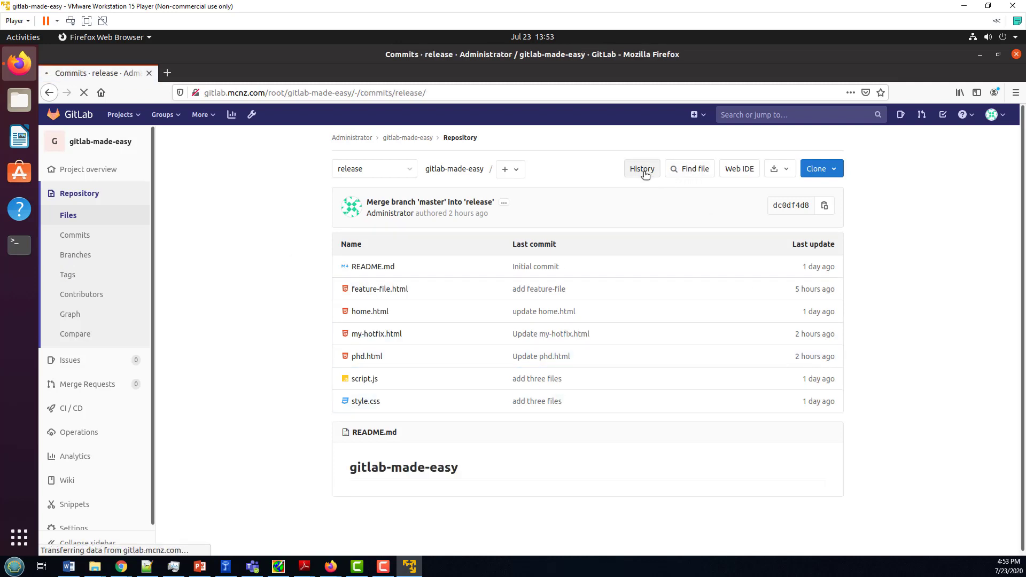
left_click(642, 168)
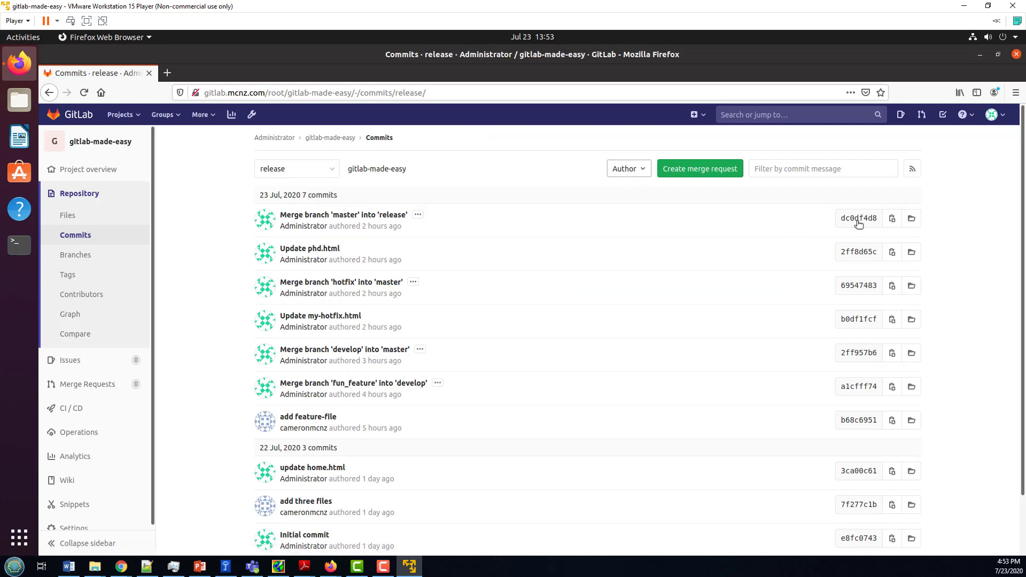
double_click(859, 218)
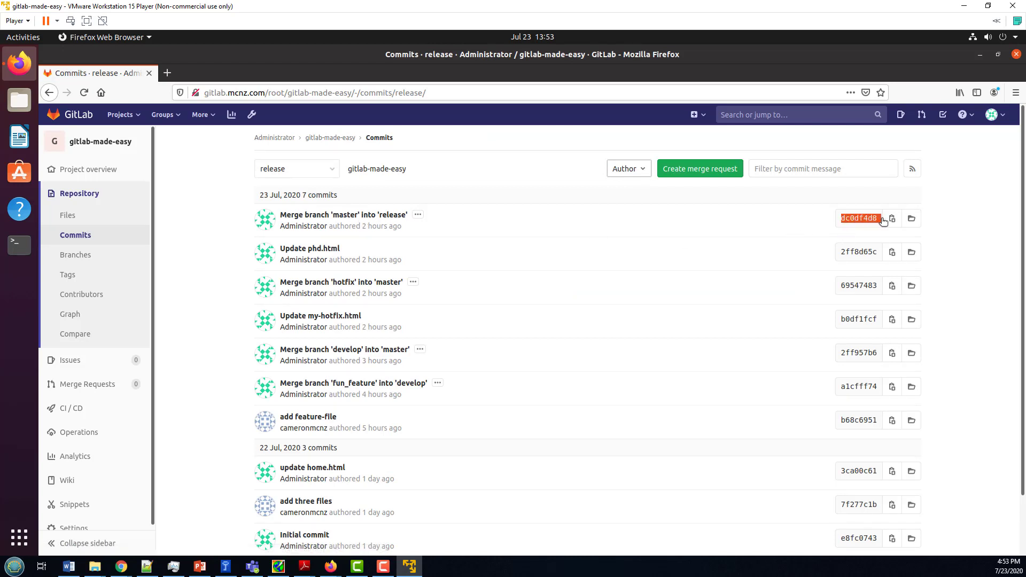
mouse_move(879, 220)
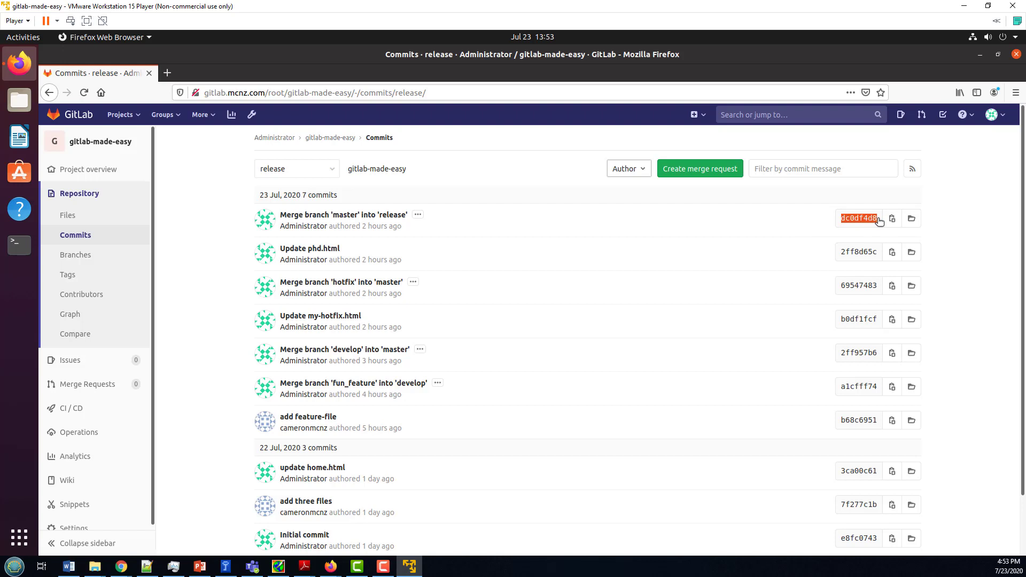
mouse_move(494, 230)
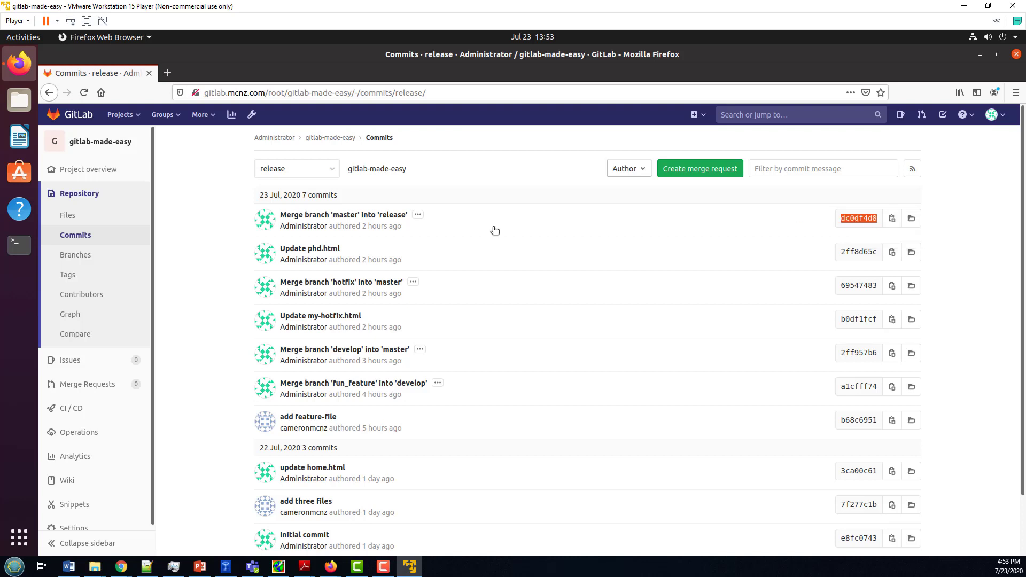
left_click(417, 216)
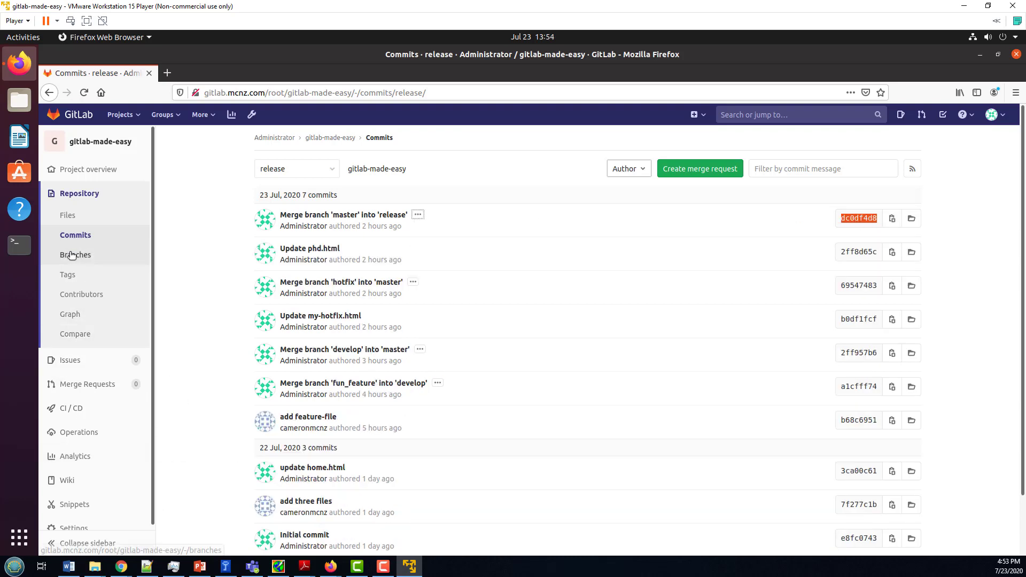
Step: List the project's tags showing 1.0.0-rc.1 on dc0df4d8 with its release notes
left_click(69, 275)
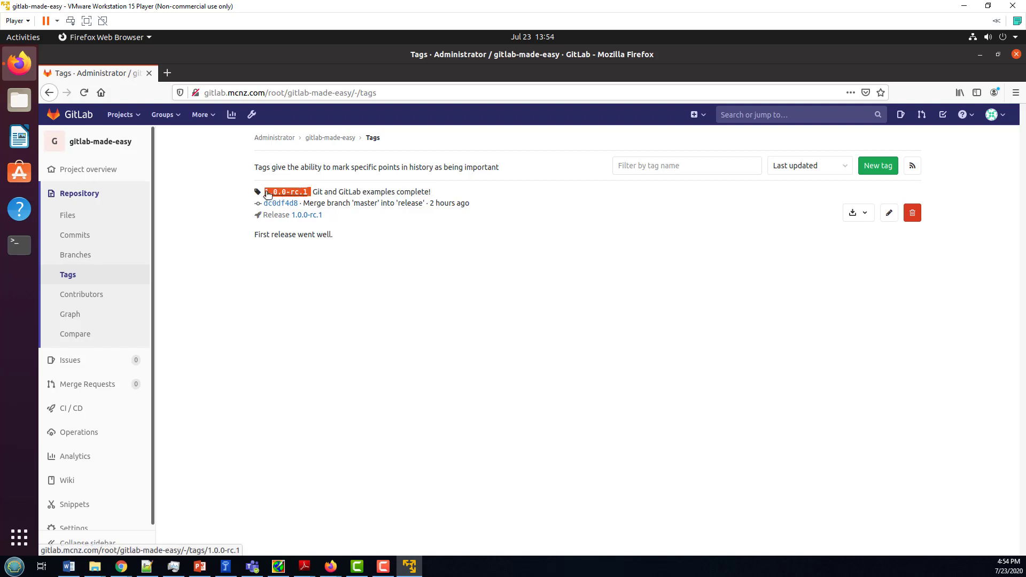
mouse_move(374, 275)
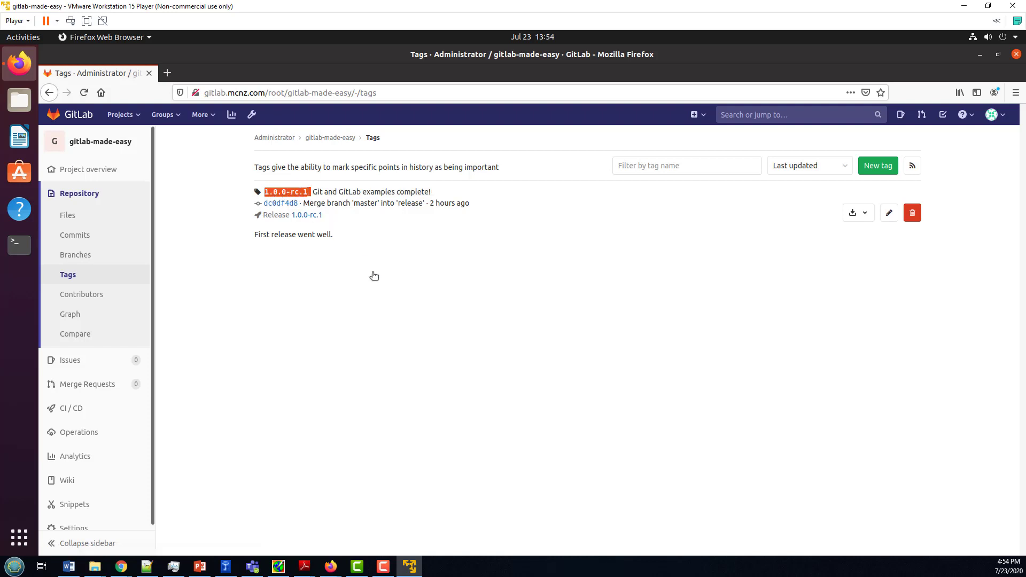